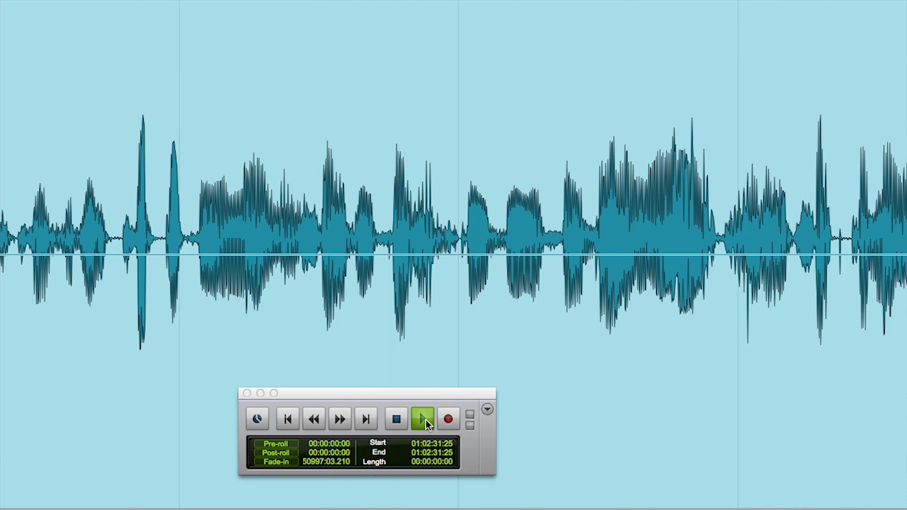
Stop playback and choose DC Offset Removal from the AudioSuite Other submenu.
click(300, 19)
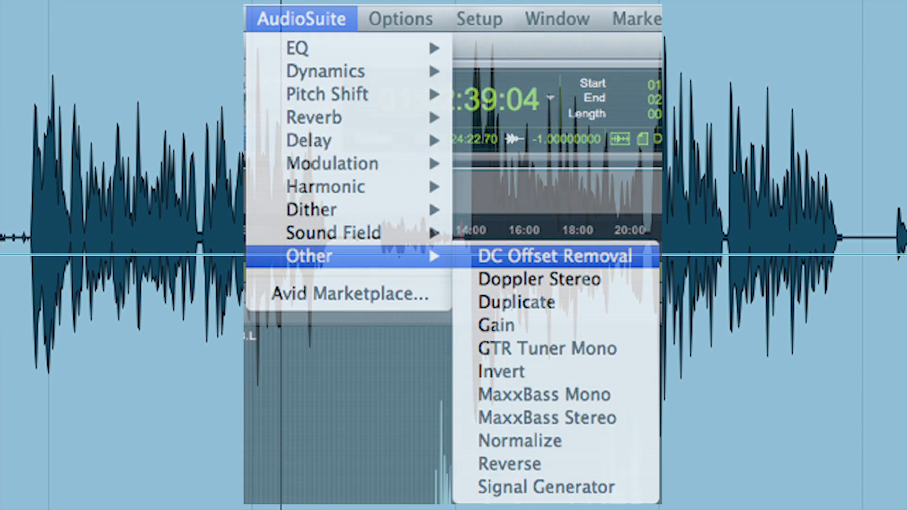
click(553, 256)
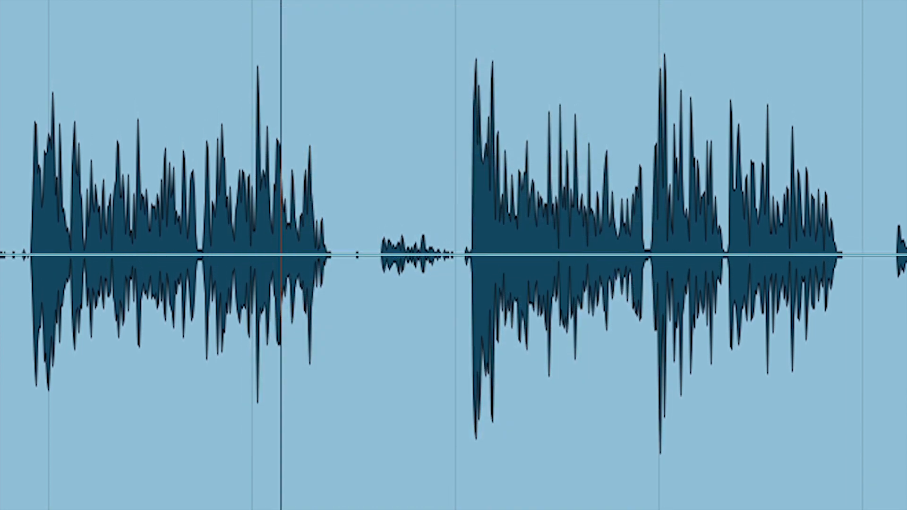